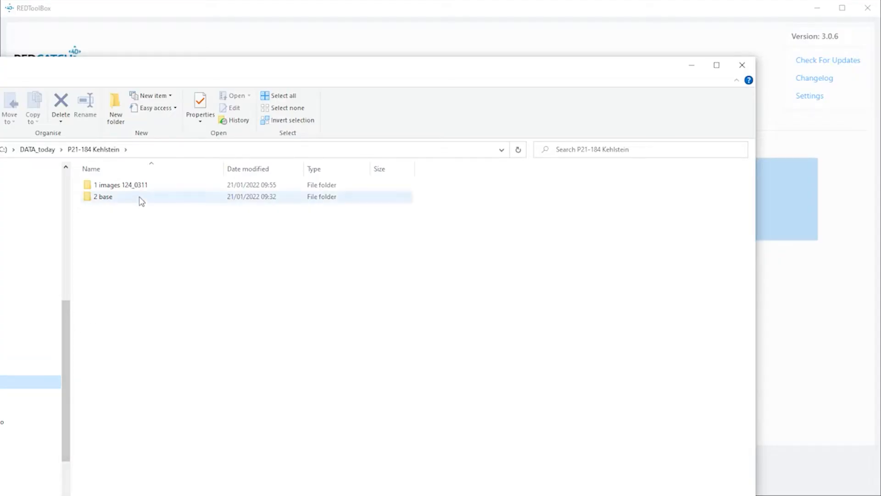
Step: Review the drone images folder, checking the last image and the timestamp MRK file
click(103, 196)
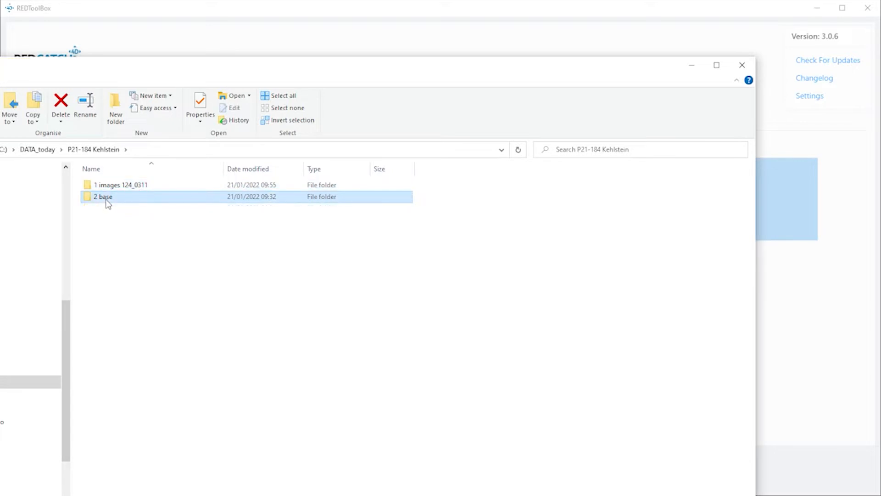
double_click(121, 185)
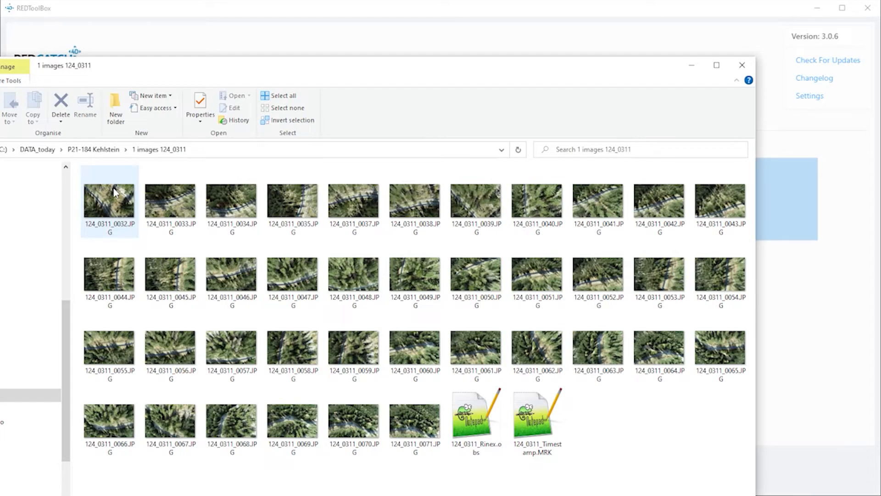
click(414, 418)
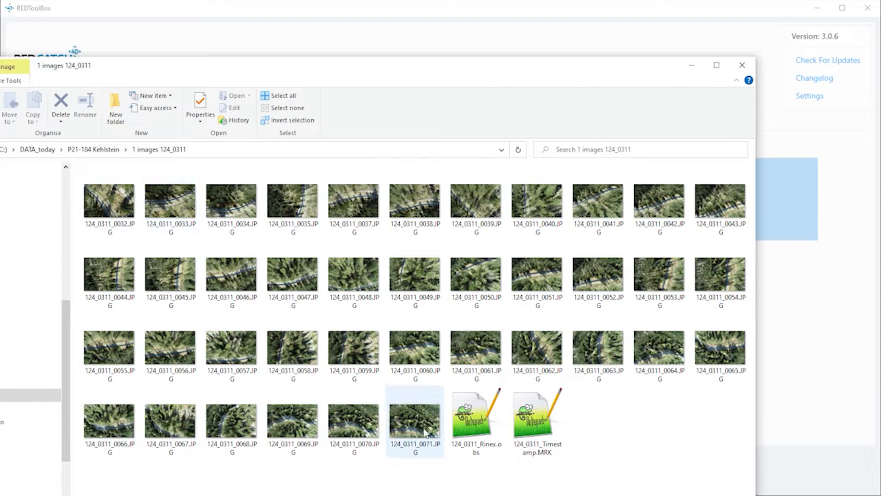
click(537, 419)
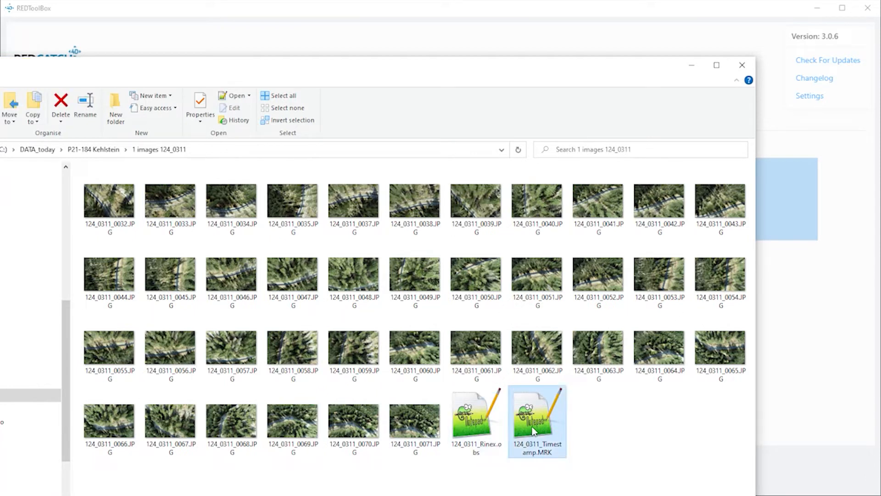
mouse_move(595, 428)
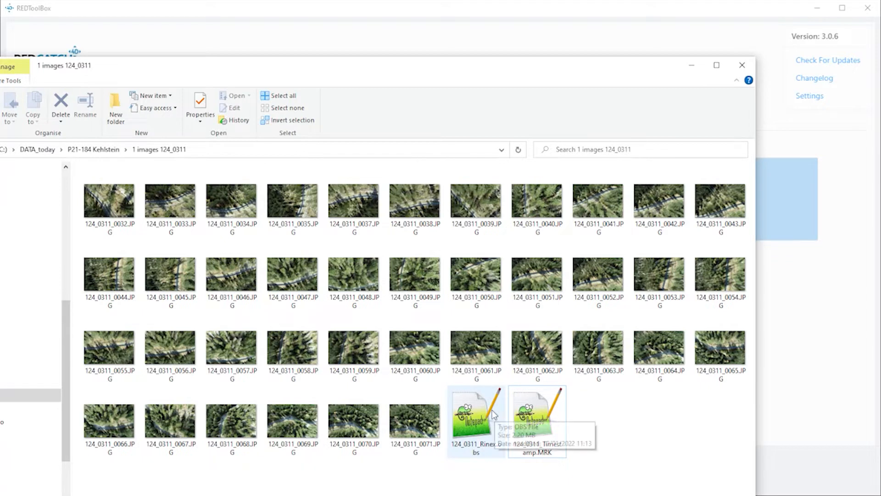
Step: Review the base station folder in P21-184 Kehlstein, then close File Explorer
click(94, 149)
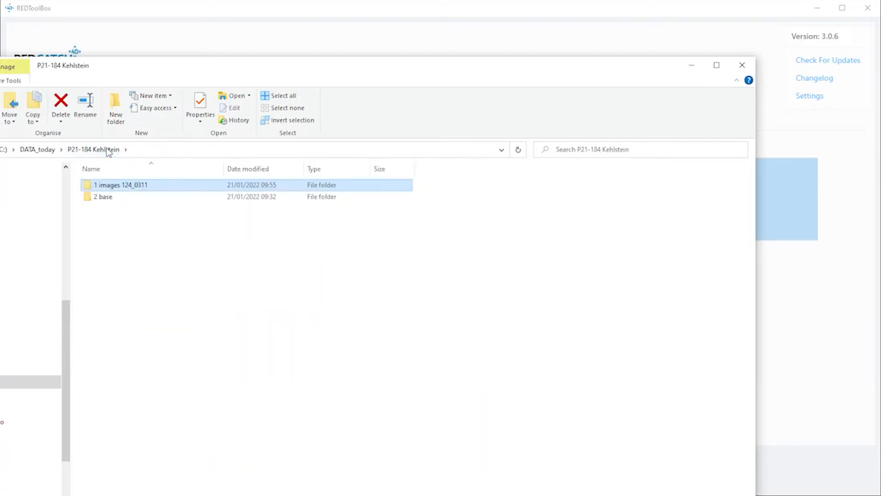
double_click(103, 197)
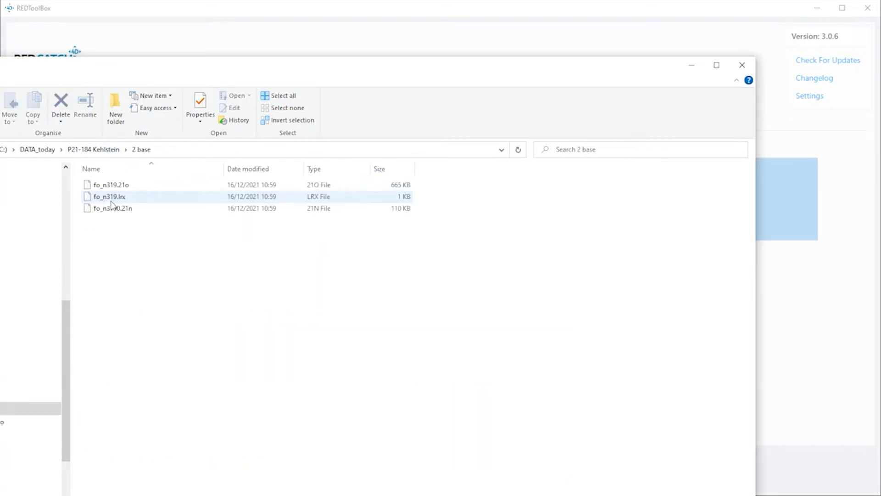
click(142, 275)
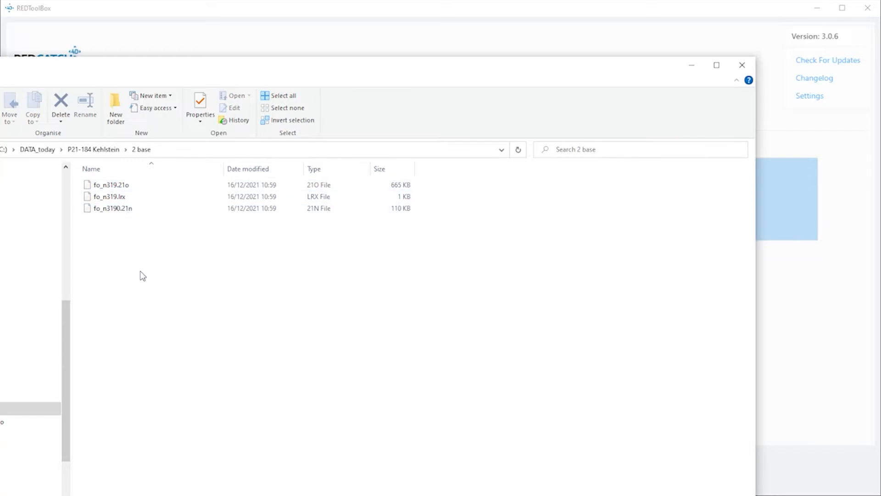
click(741, 64)
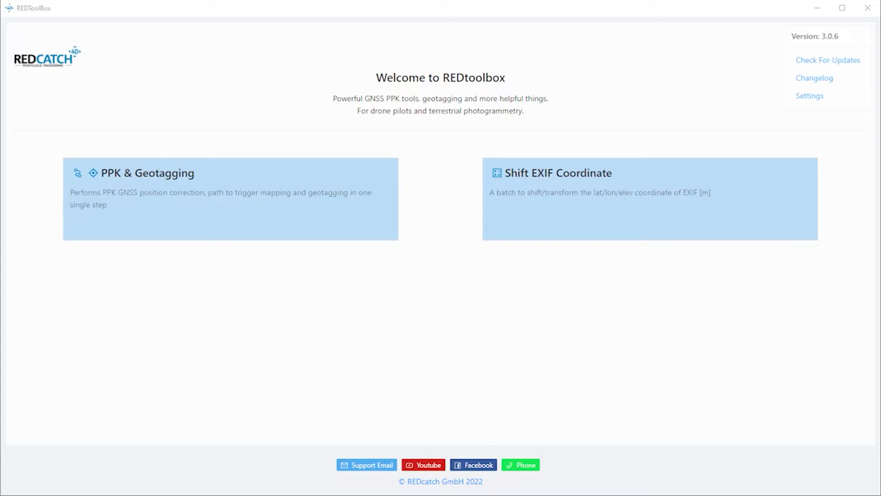
mouse_move(243, 212)
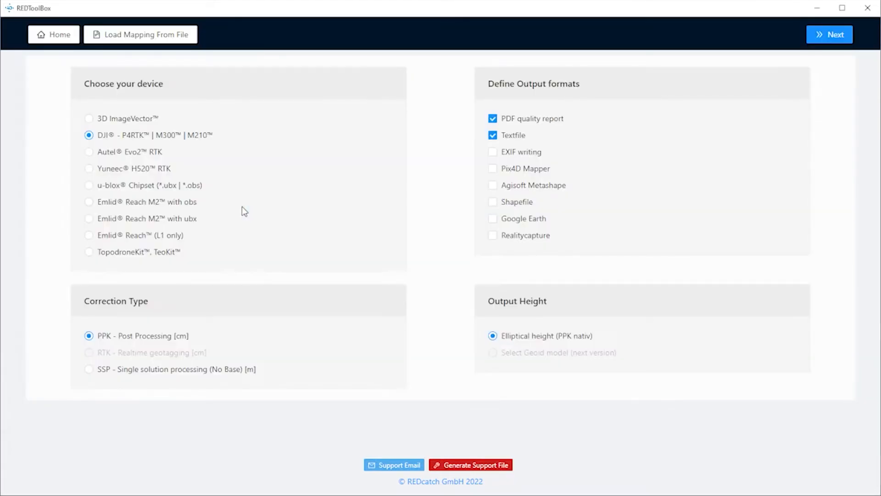
mouse_move(145, 279)
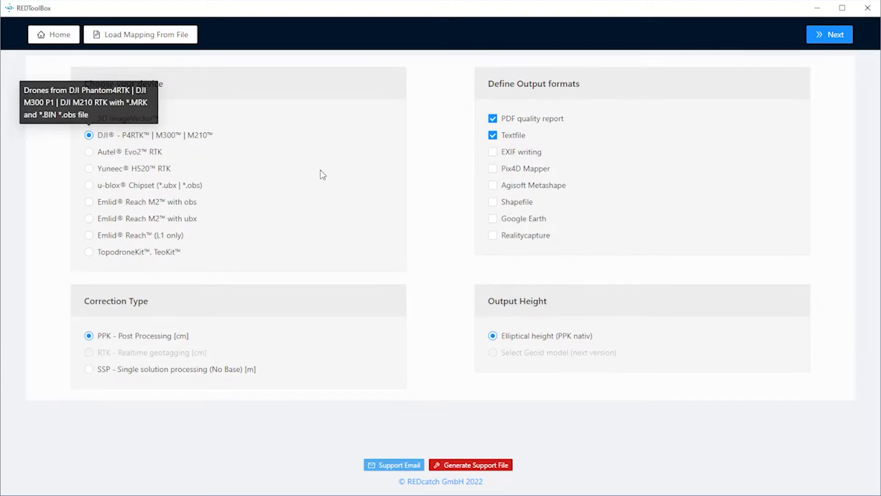
mouse_move(112, 342)
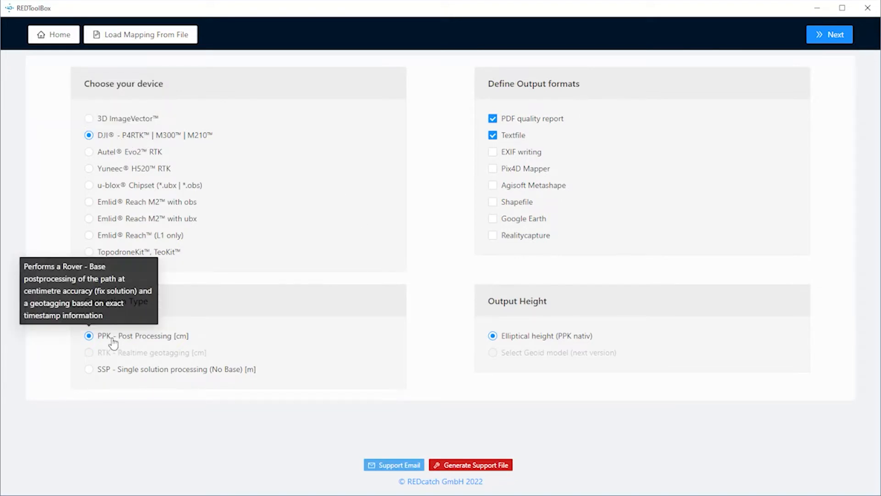
mouse_move(544, 109)
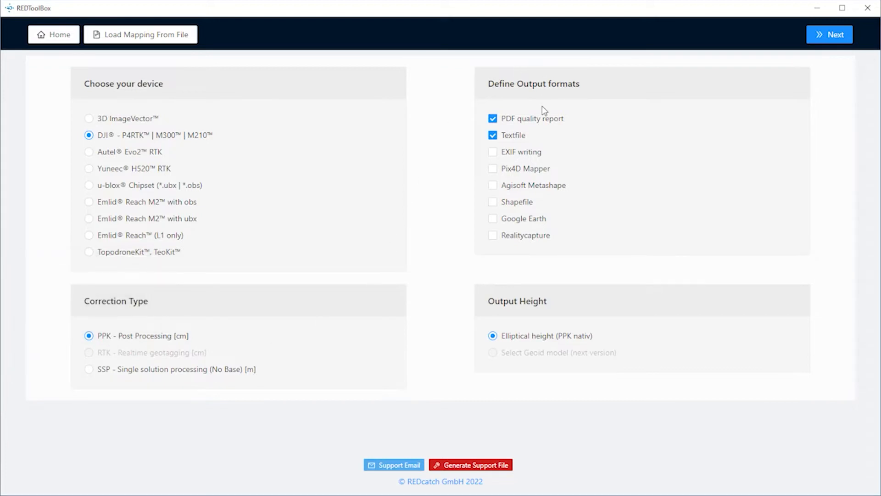
mouse_move(512, 135)
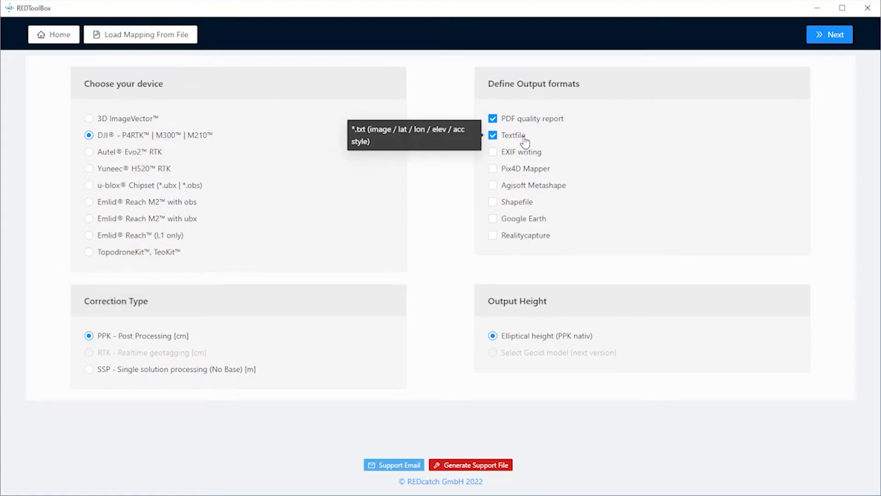
Step: Add EXIF writing, Agisoft Metashape and Google Earth outputs and continue to file import
click(492, 151)
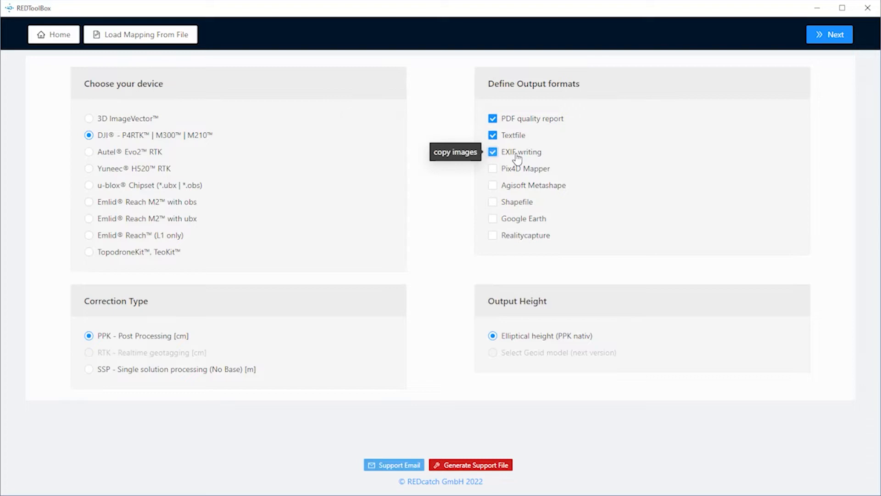
click(492, 184)
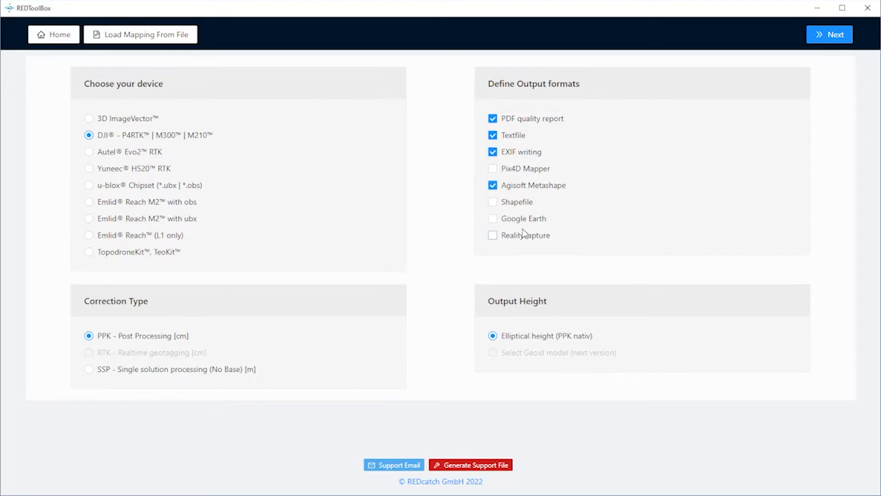
click(492, 219)
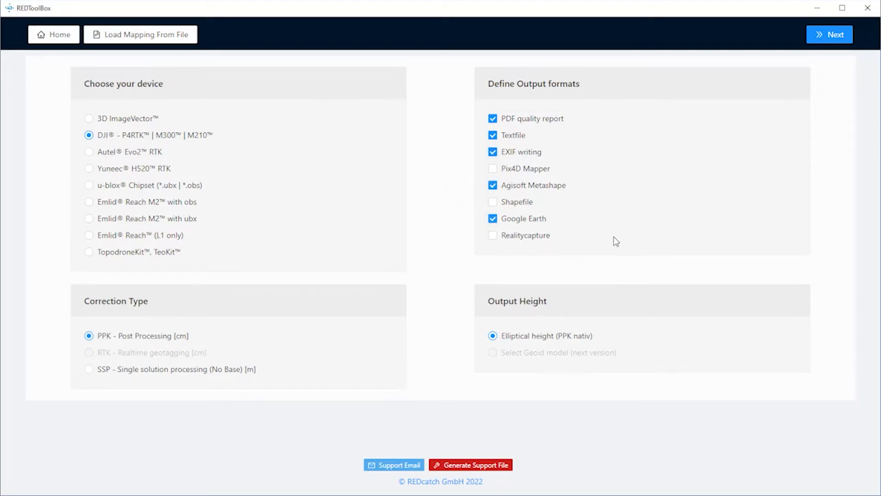
mouse_move(837, 22)
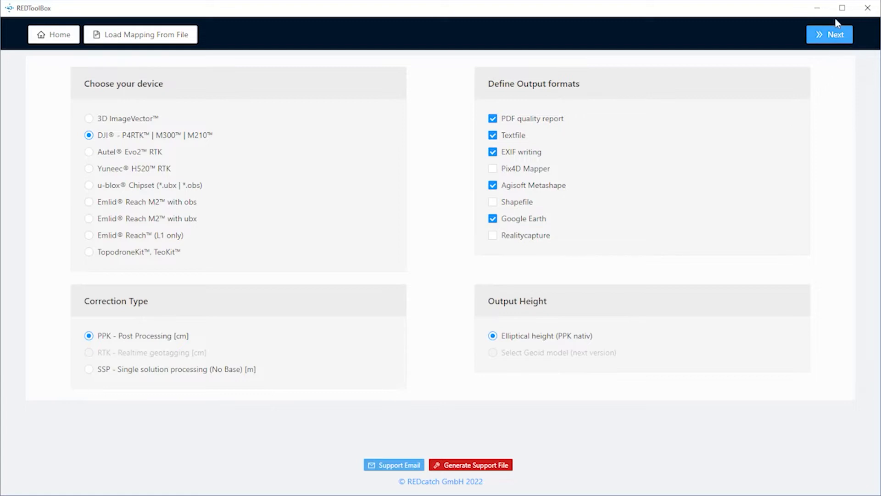
click(830, 34)
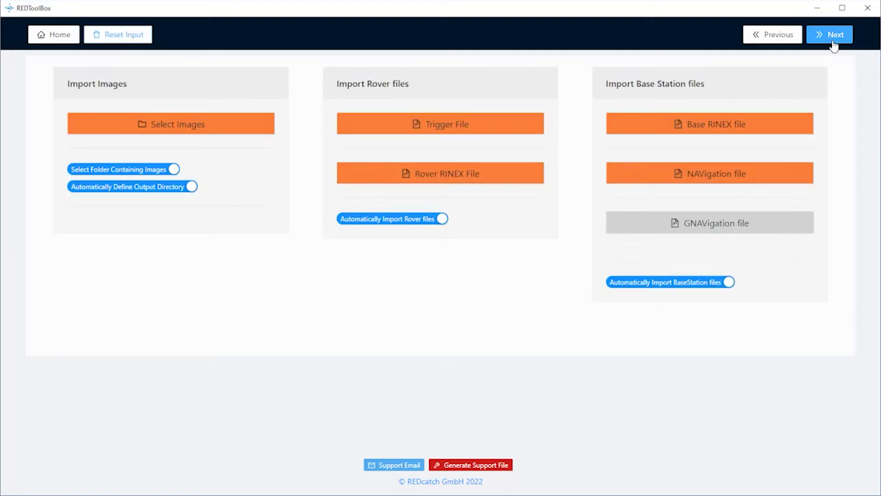
mouse_move(135, 98)
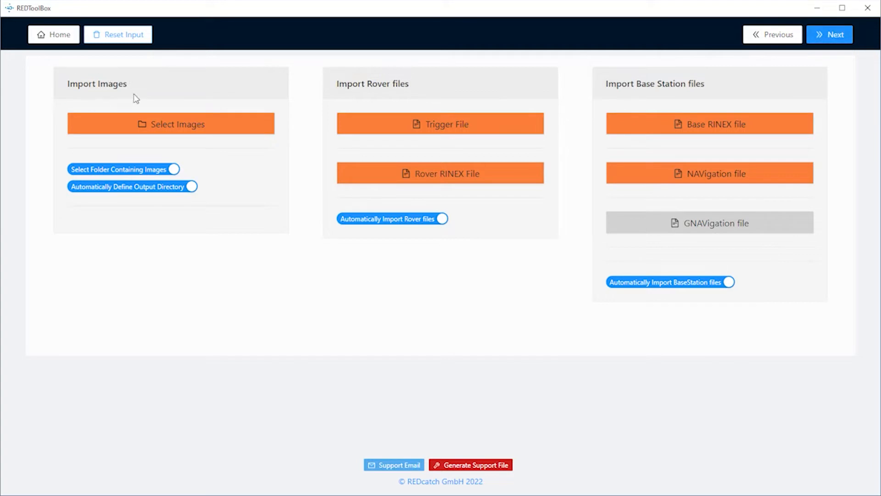
mouse_move(403, 89)
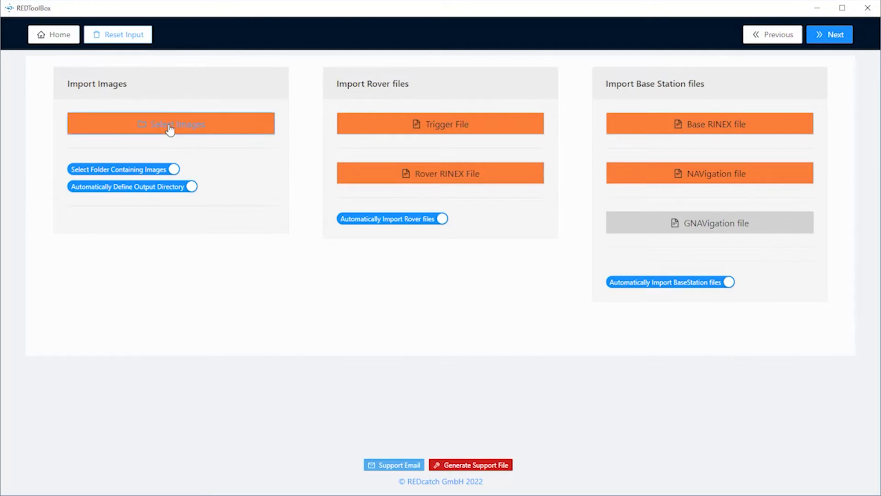
Step: Choose the 1 images 124_0311 folder as the source of the 39 drone images
click(171, 124)
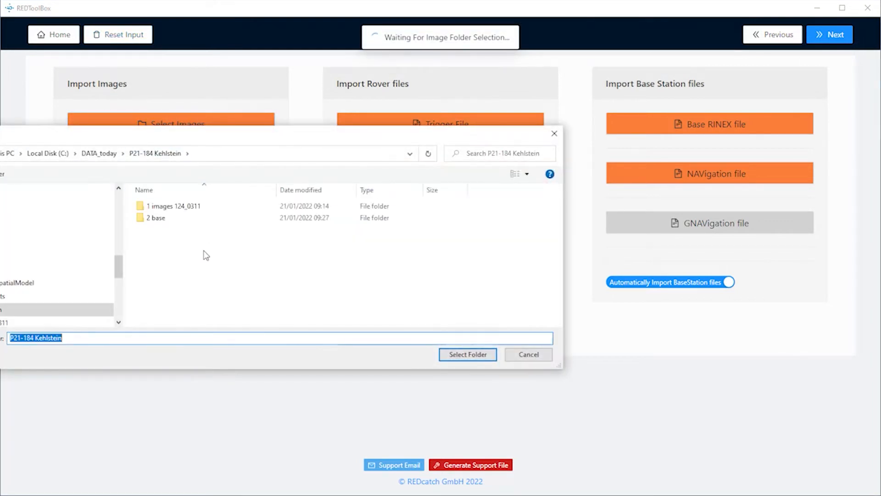
double_click(174, 205)
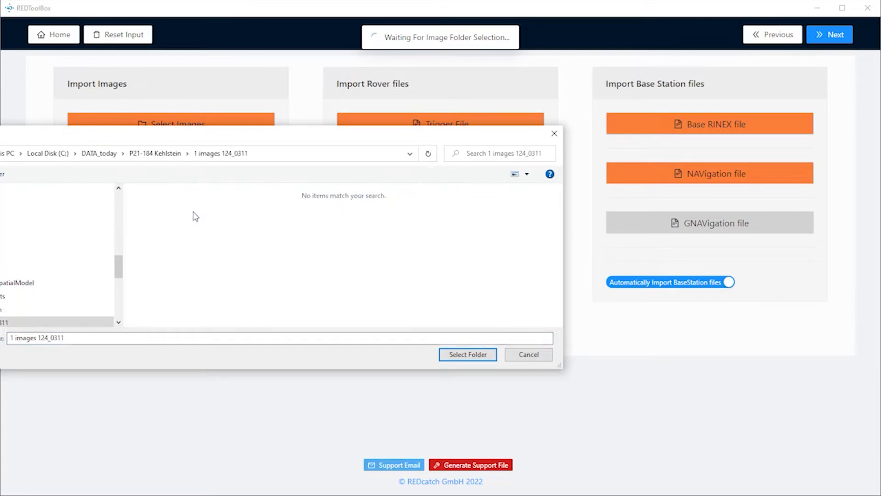
click(467, 355)
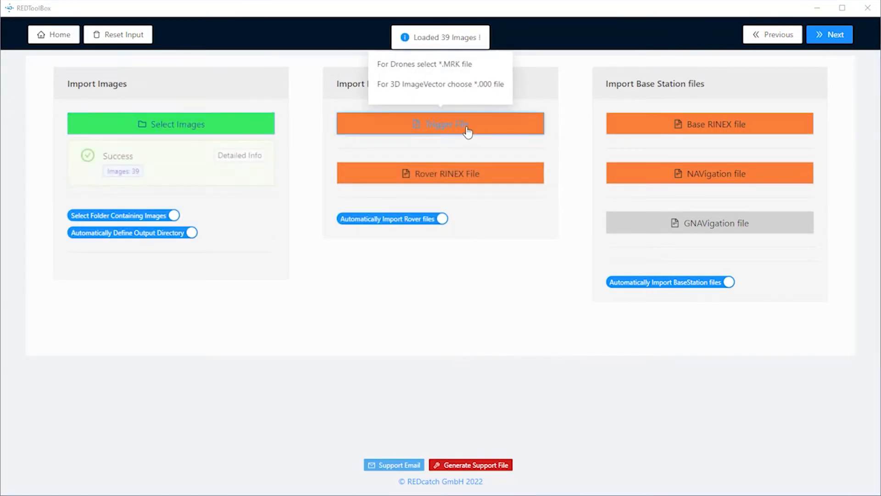
Step: Load 124_0311_Timestamp.MRK as trigger file with rover RINEX, then start the base RINEX import
click(440, 124)
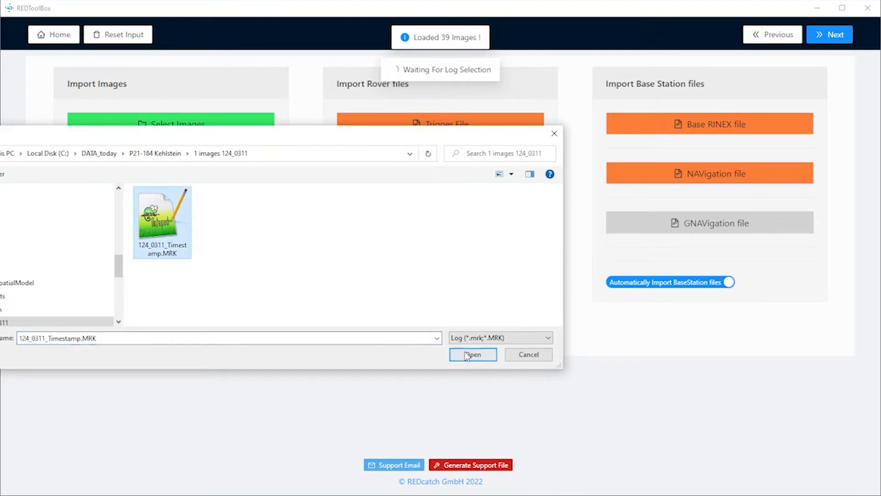
click(471, 354)
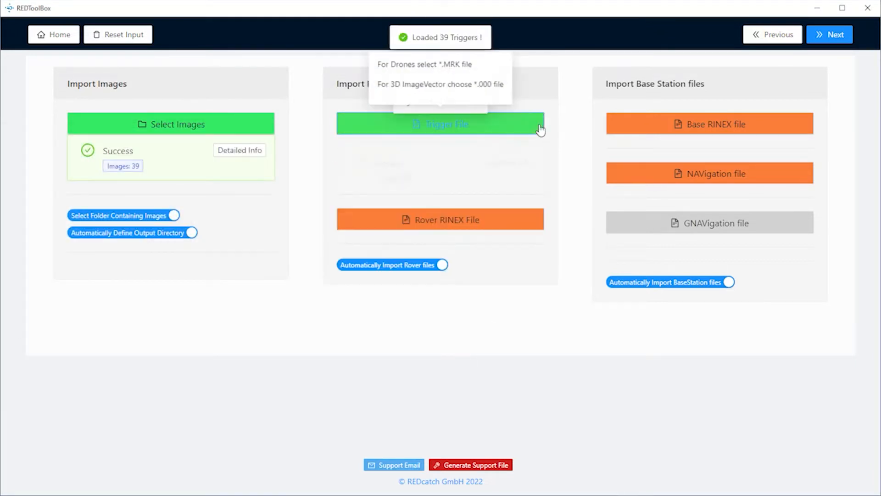
click(440, 124)
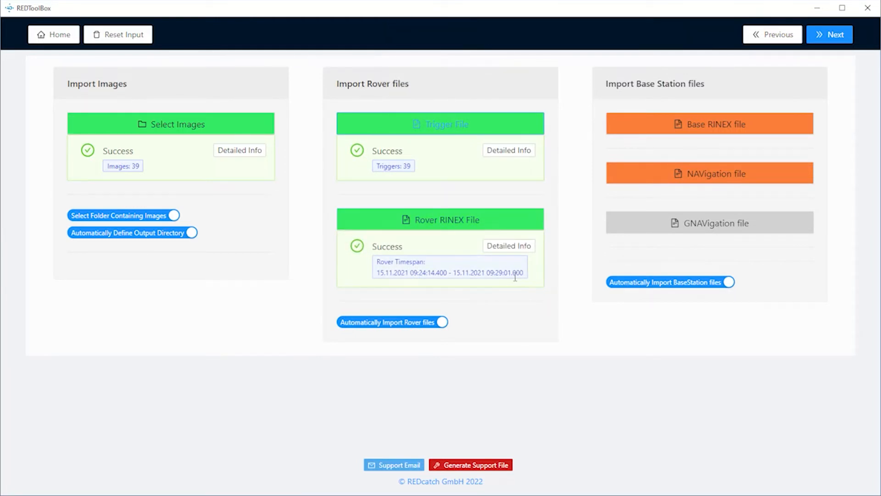
click(708, 124)
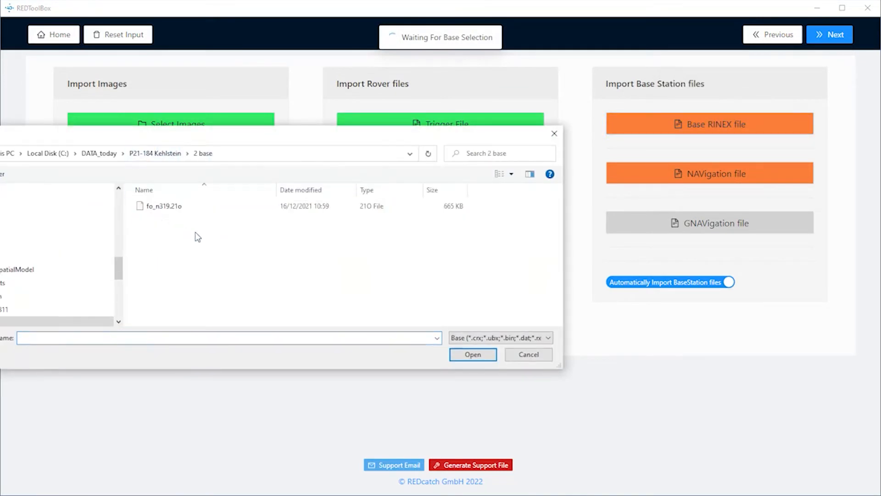
Step: Load fo_n319.21o as base observation file and fo_n3190.21n as its navigation file
click(473, 354)
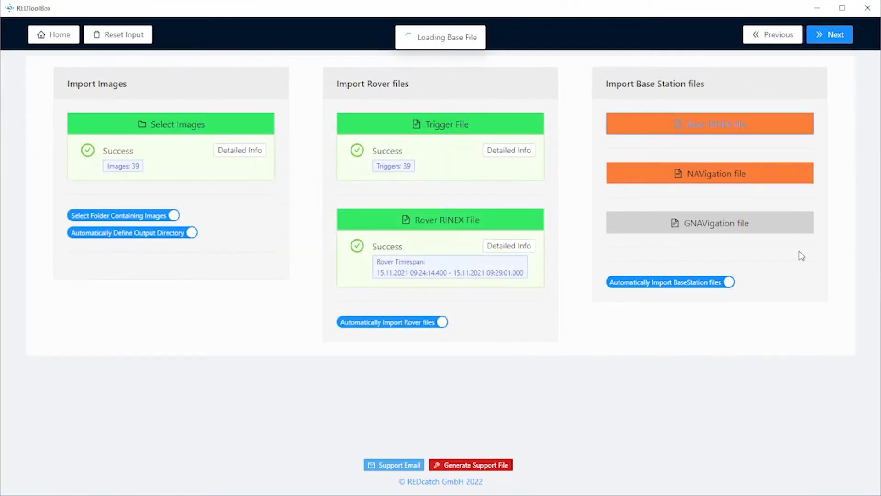
click(709, 124)
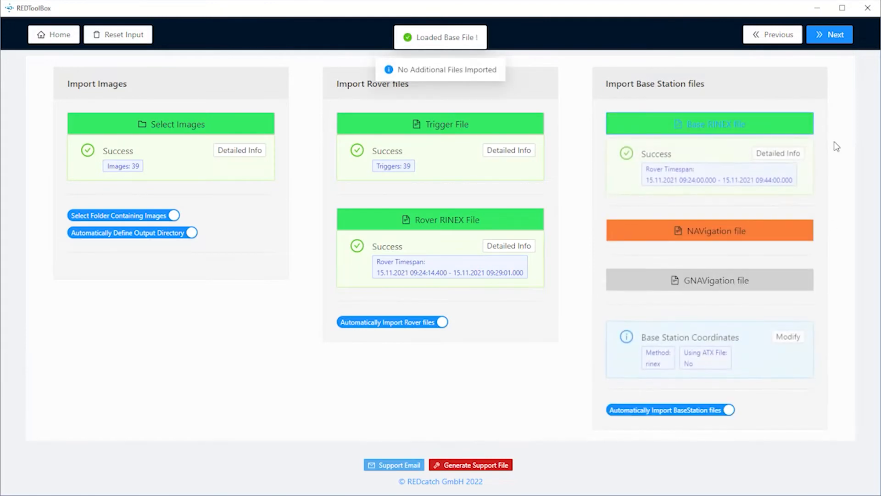
click(708, 229)
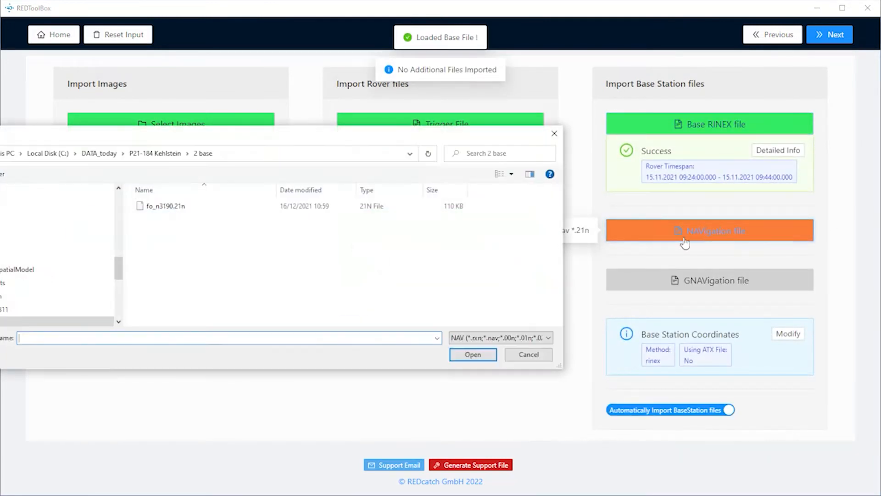
click(164, 205)
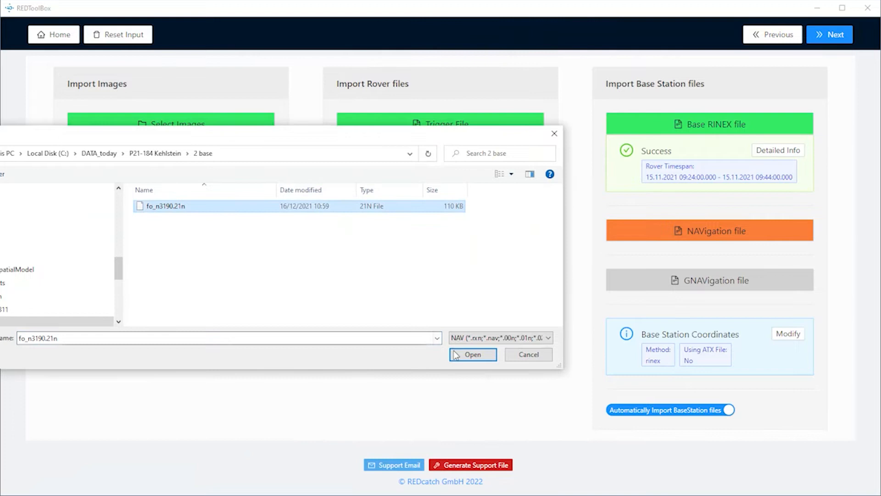
click(472, 354)
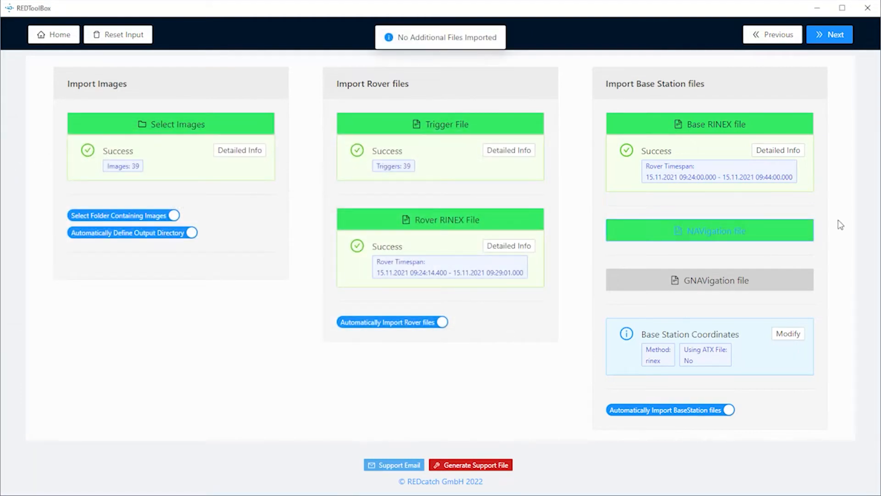
mouse_move(647, 181)
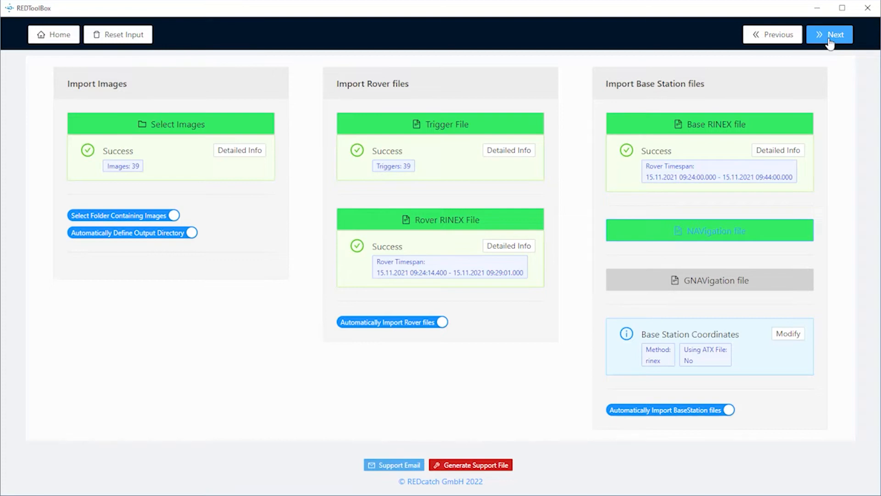
Step: Advance to the Mapping Summary for the DJI PPK job
click(828, 34)
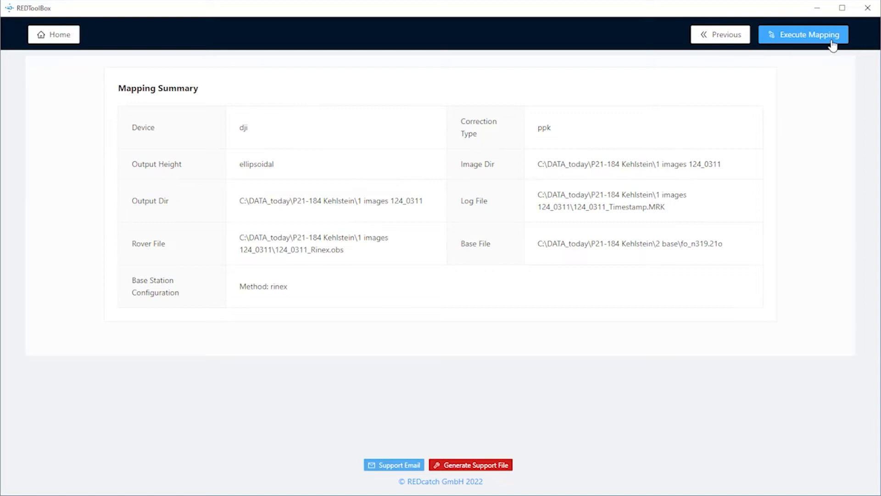
Step: Execute the PPK mapping, review Fix/Float results and continue to output generation
click(802, 34)
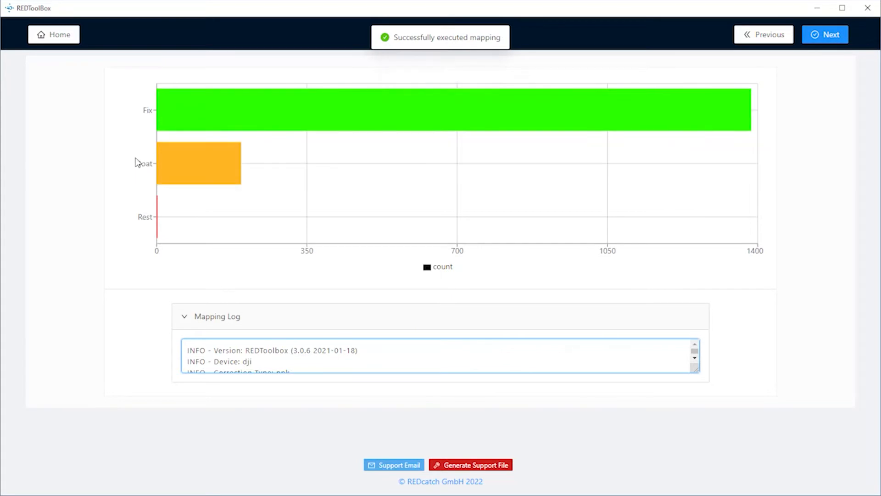
mouse_move(280, 147)
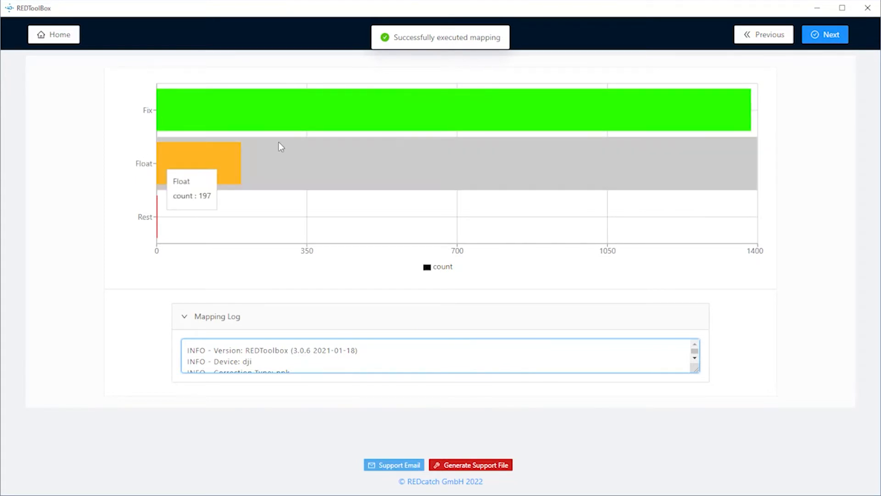
mouse_move(834, 47)
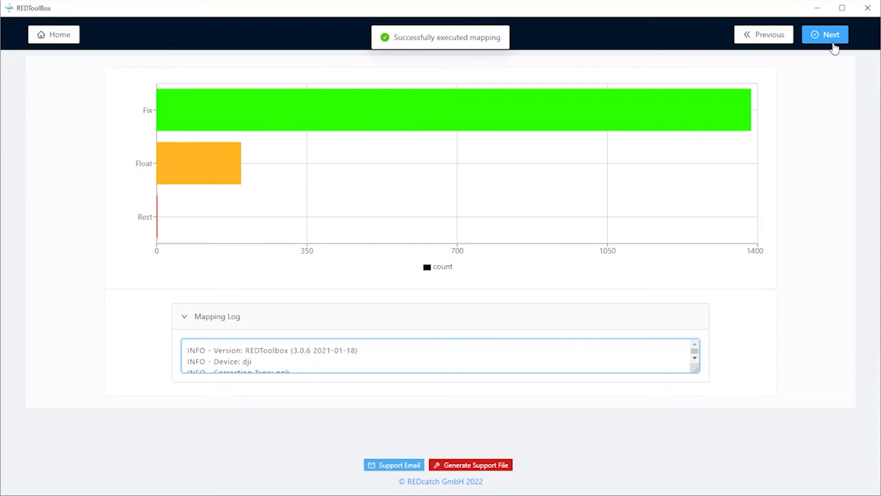
click(824, 34)
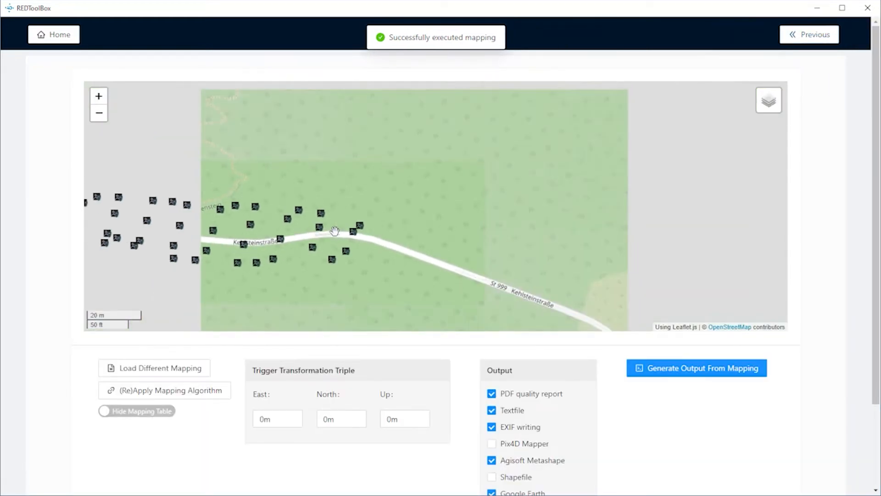
Step: Generate the PDF report, text file, EXIF, Metashape and Google Earth outputs from the mapping
click(98, 113)
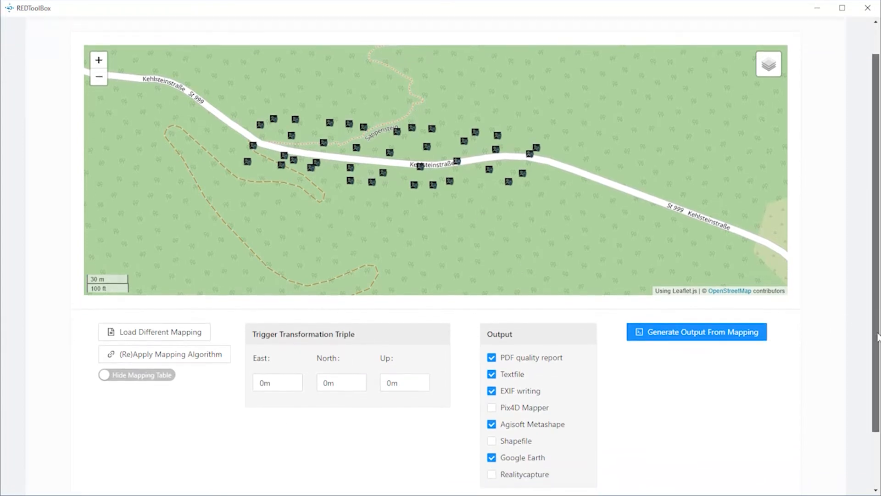
scroll(down, 3)
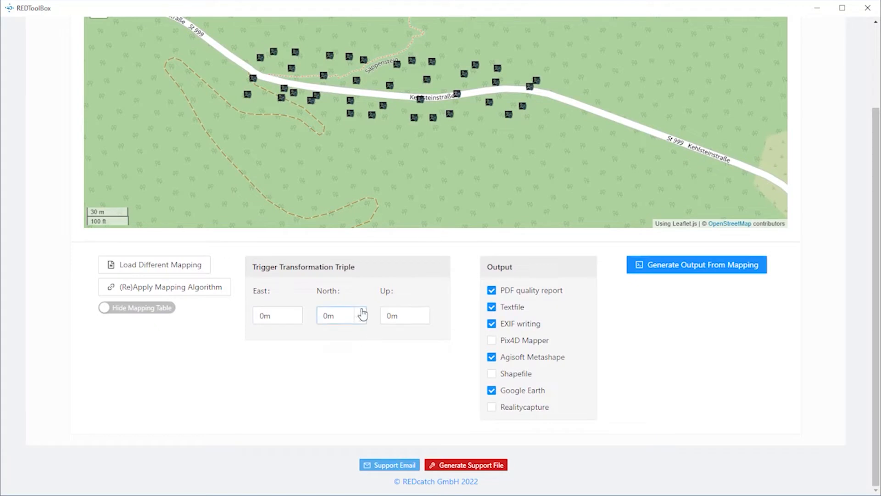
mouse_move(695, 264)
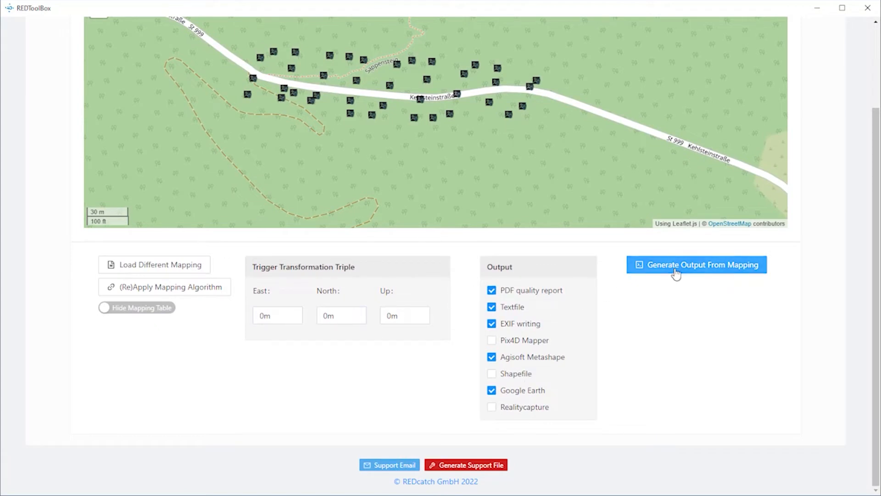
click(696, 264)
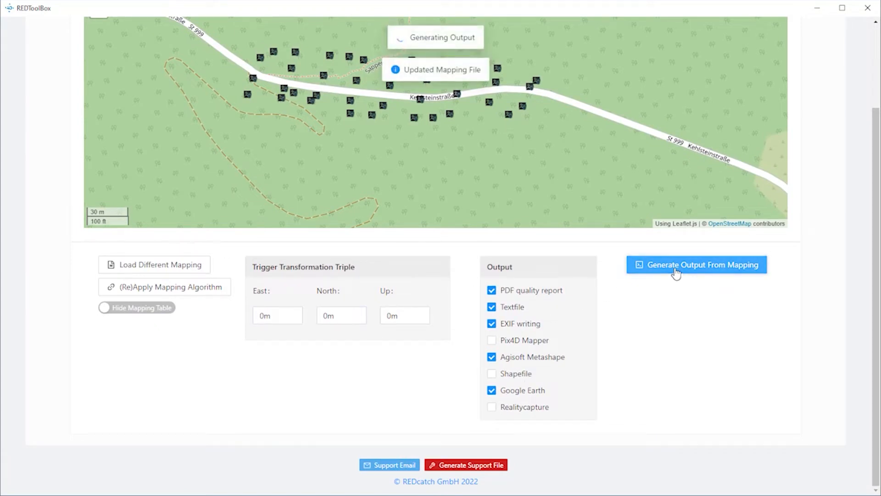
click(695, 264)
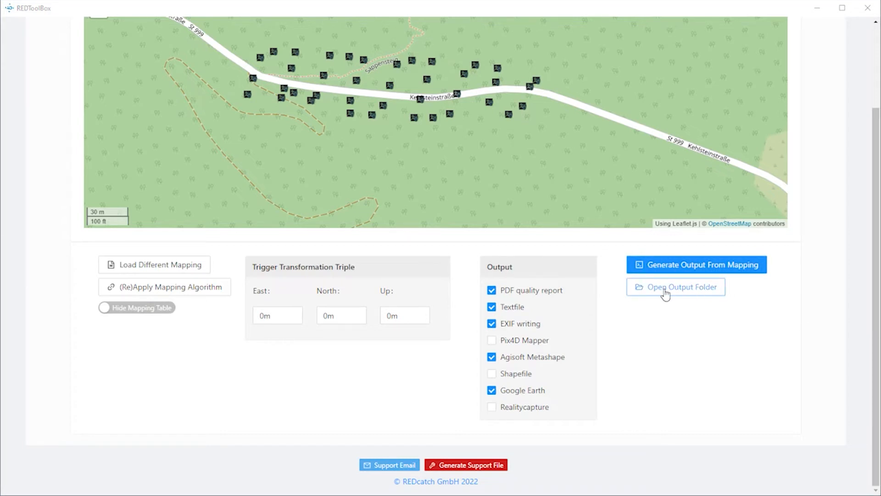
Step: Open the REDToolBoxOutput_2022-01-21_09-33-22 folder and bring up options for REDToolbox_Raw.txt
click(674, 286)
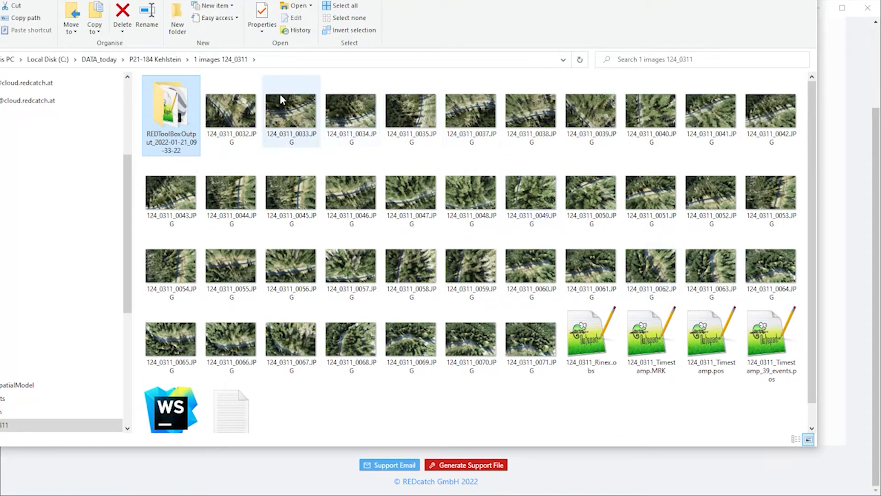
mouse_move(171, 112)
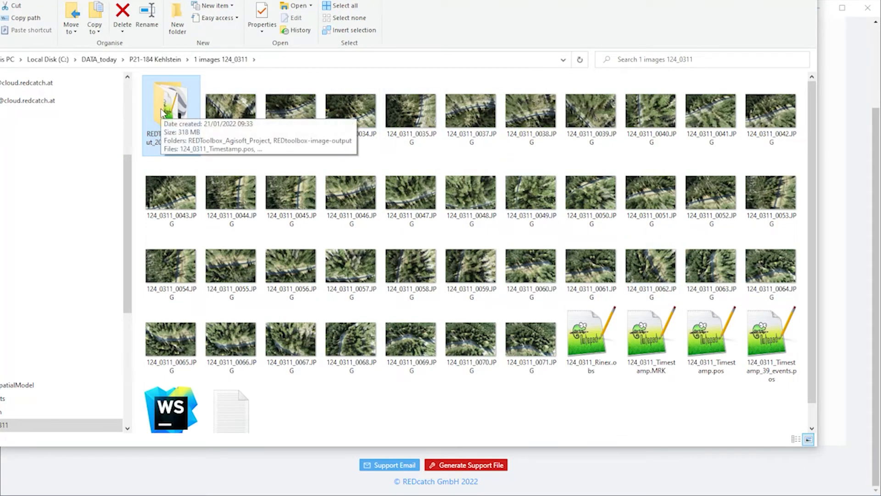
double_click(170, 107)
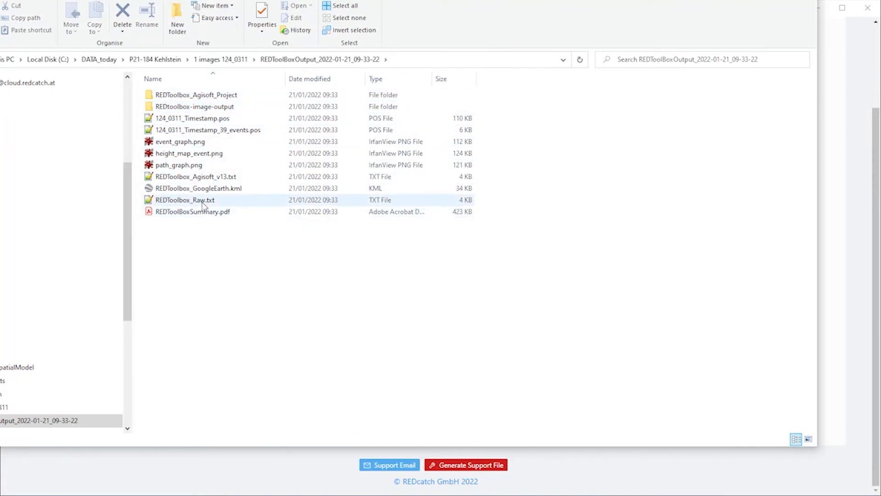
right_click(184, 199)
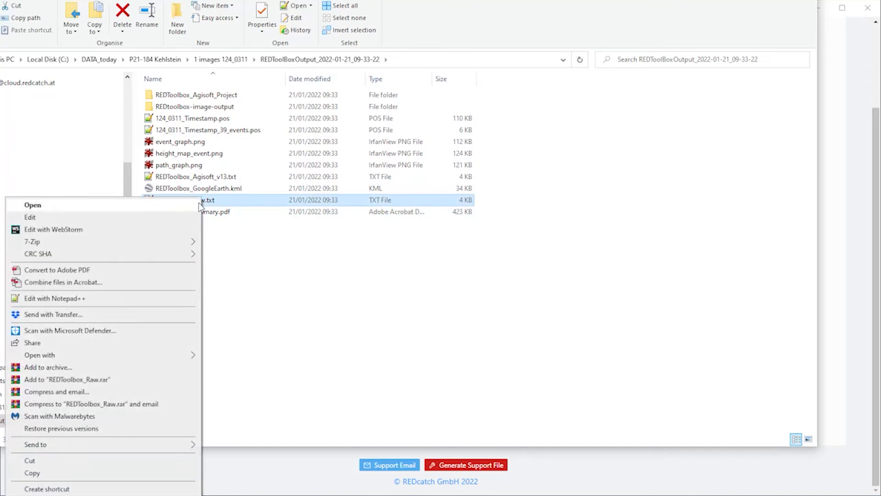
click(32, 205)
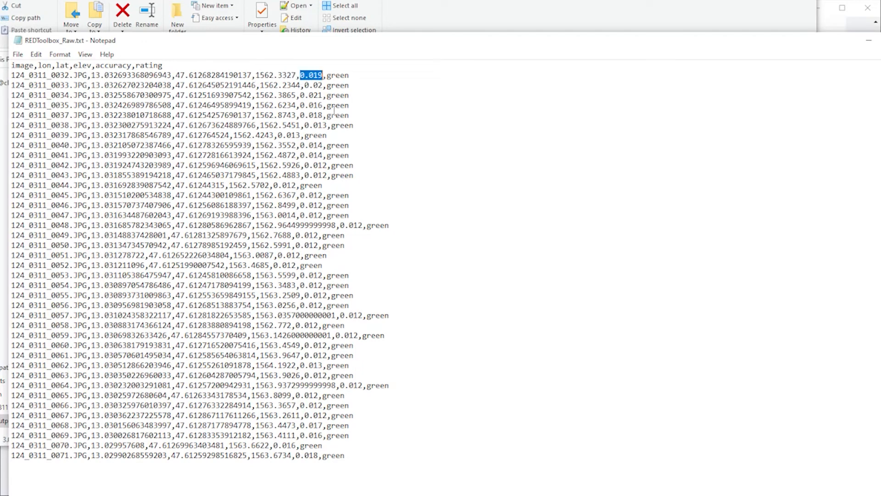
mouse_move(874, 7)
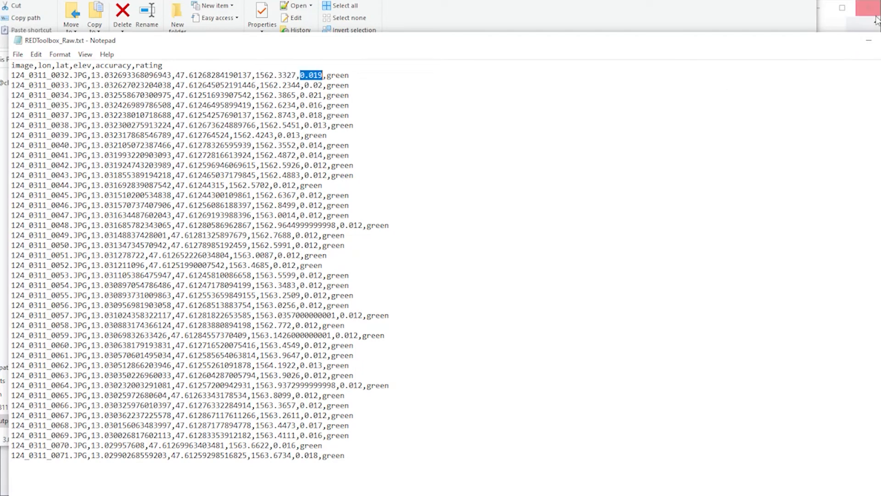
click(873, 19)
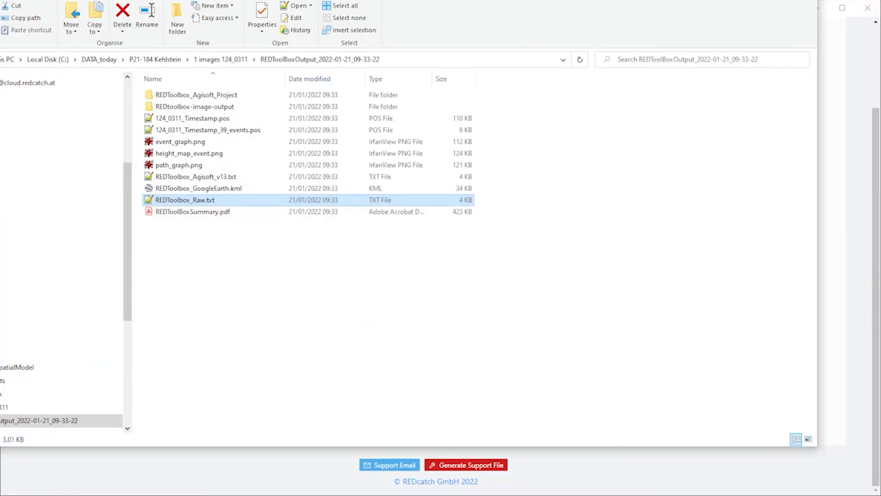
click(192, 211)
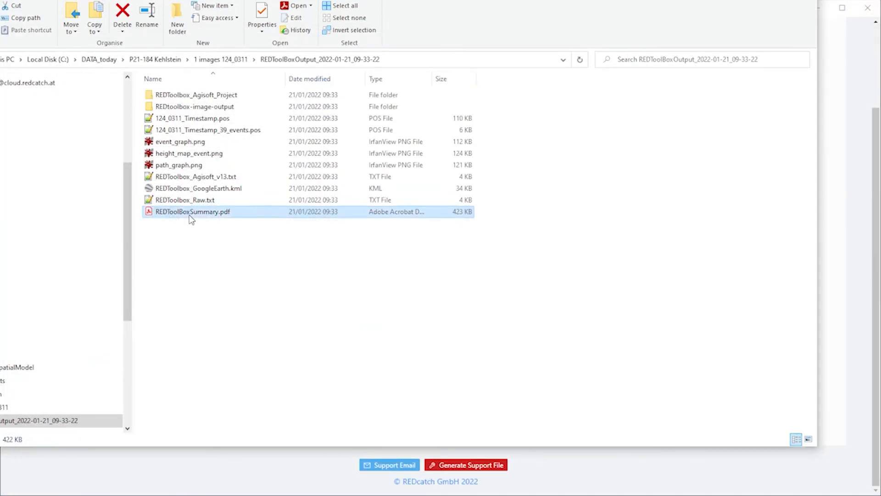
double_click(191, 211)
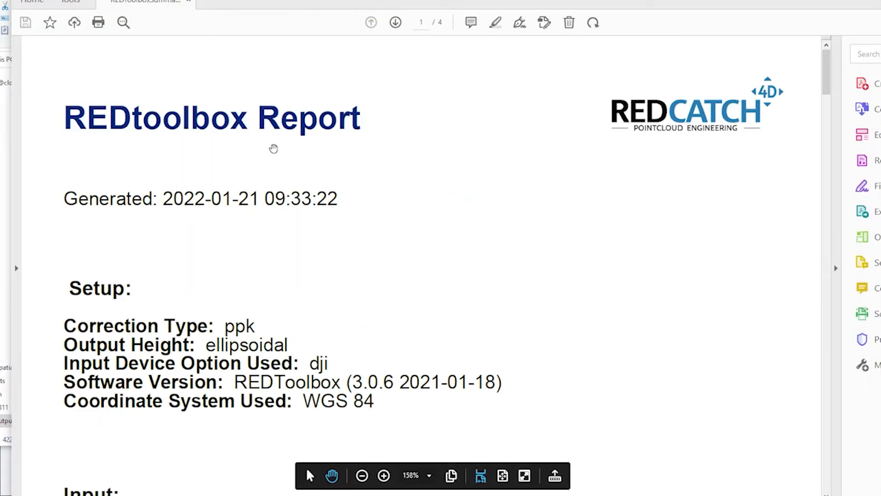
scroll(down, 3)
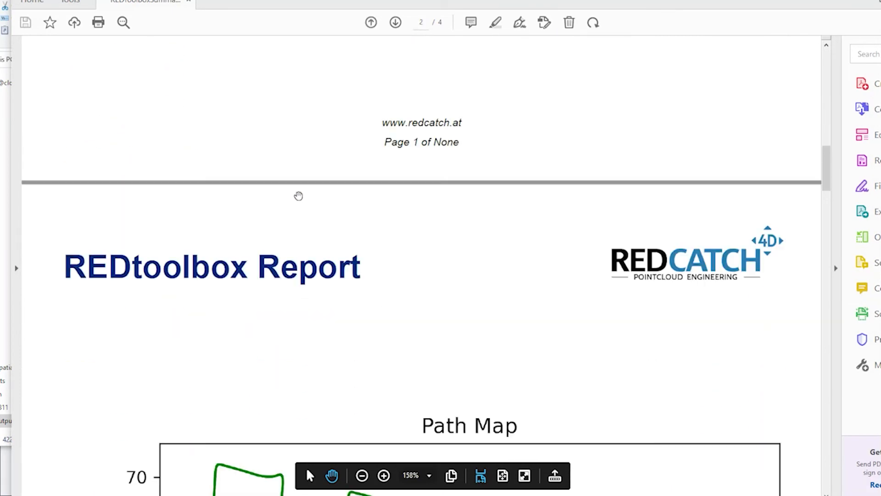
scroll(down, 3)
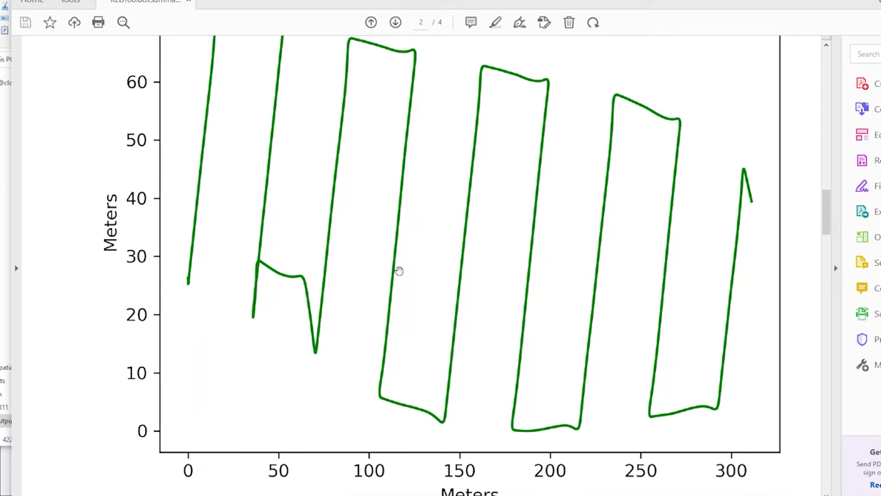
click(362, 475)
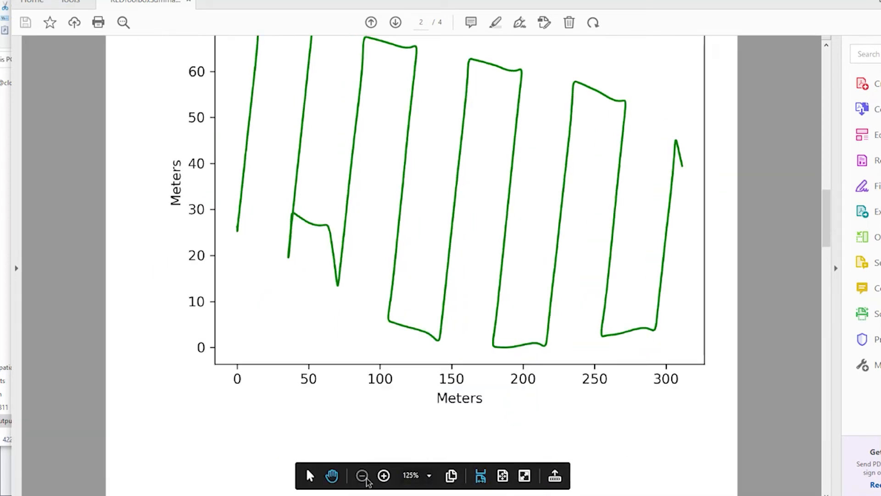
click(362, 475)
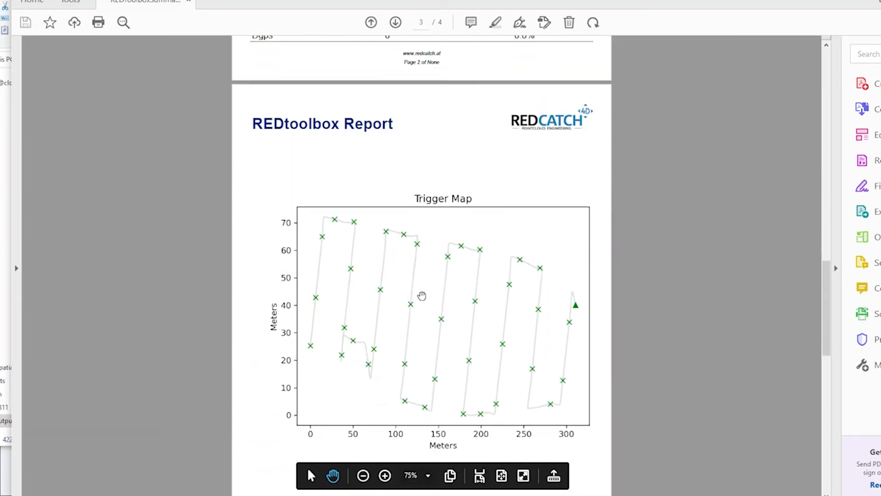
scroll(down, 3)
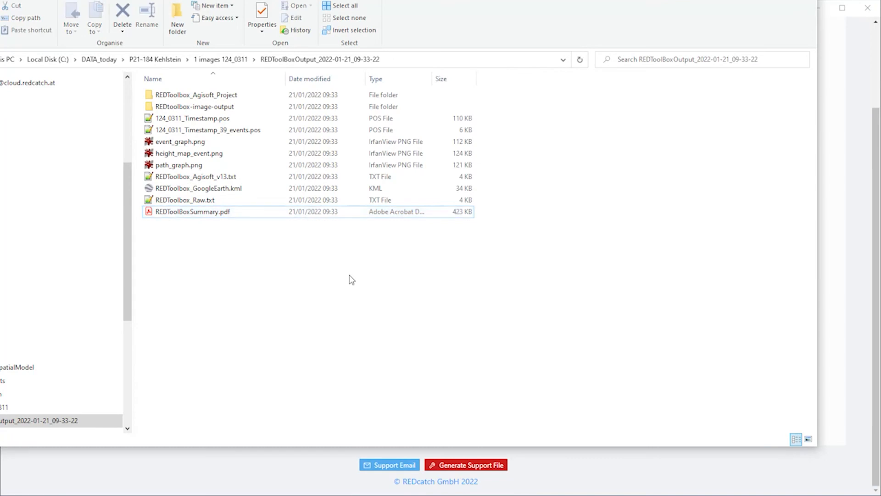
mouse_move(252, 251)
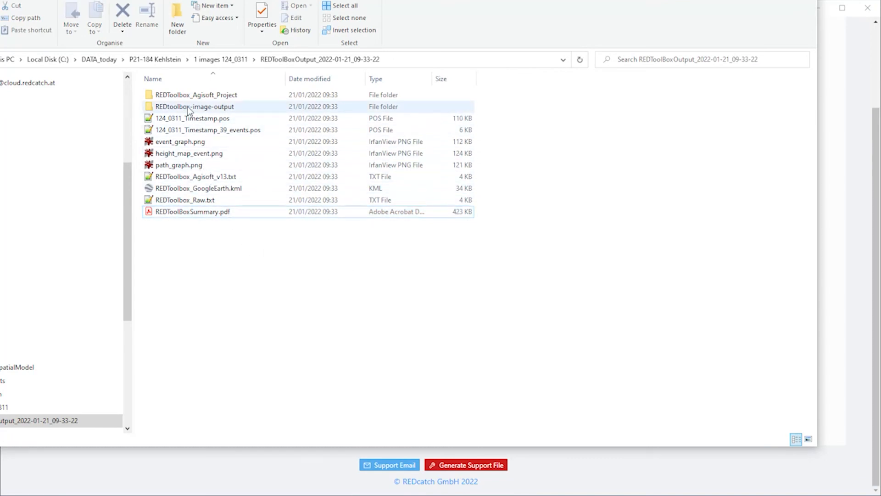
double_click(195, 106)
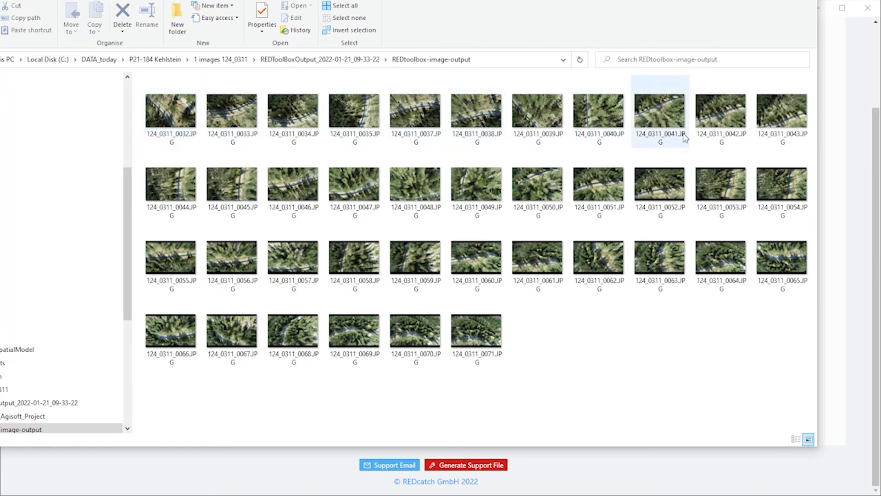
mouse_move(292, 258)
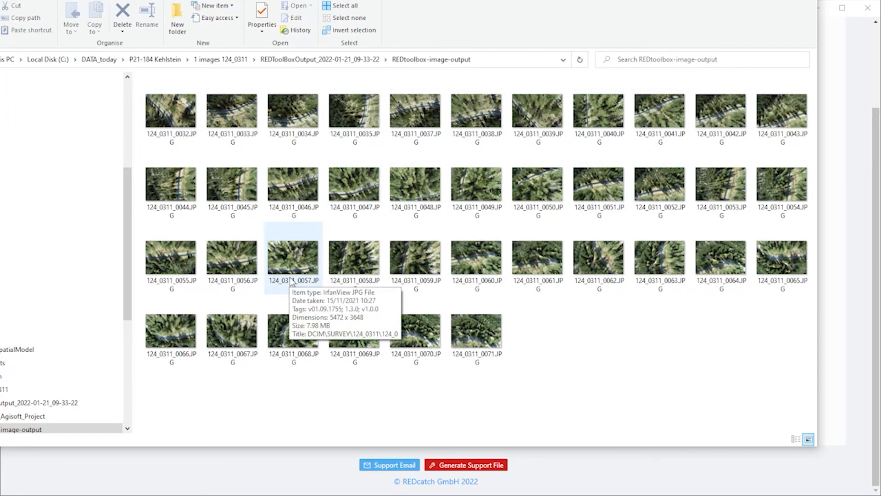
right_click(170, 110)
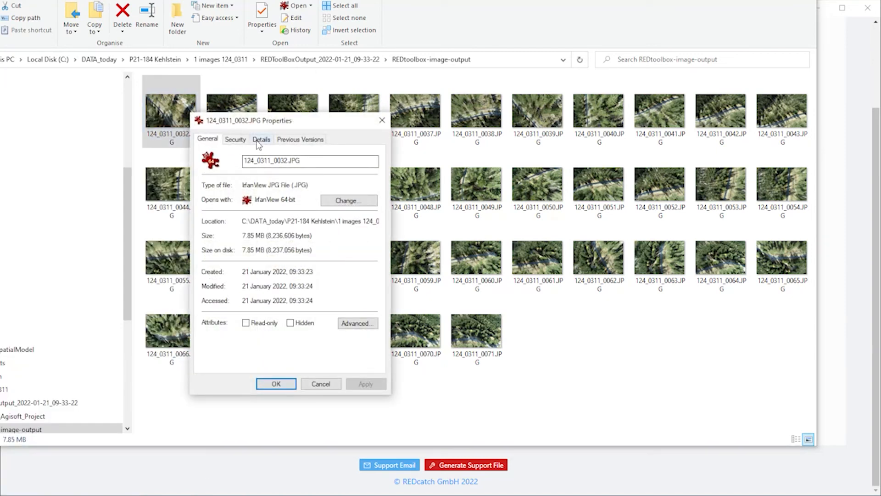
click(260, 139)
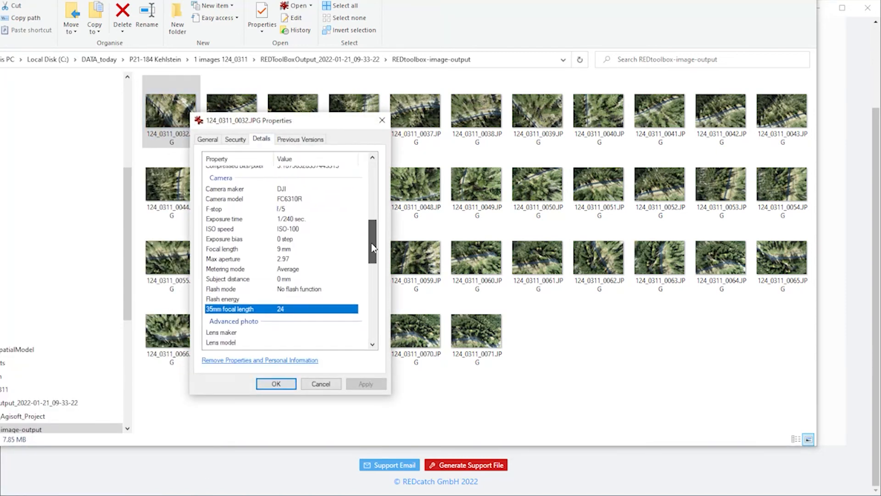
scroll(down, 3)
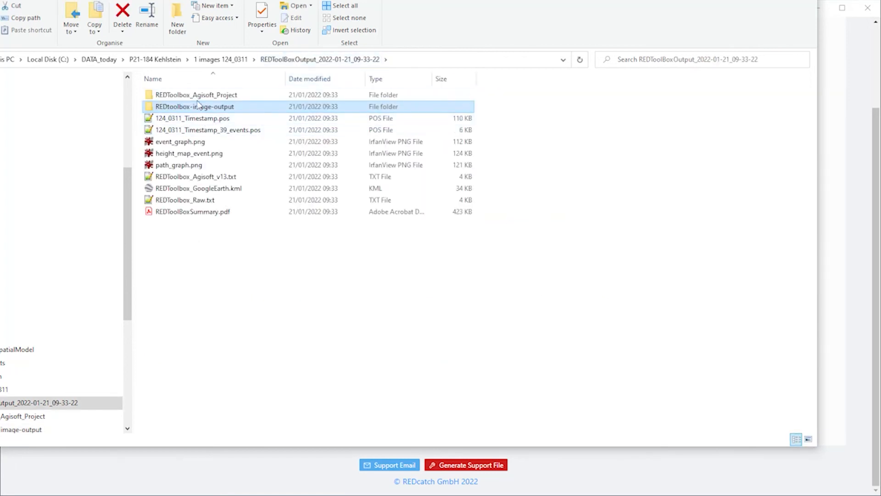
double_click(196, 94)
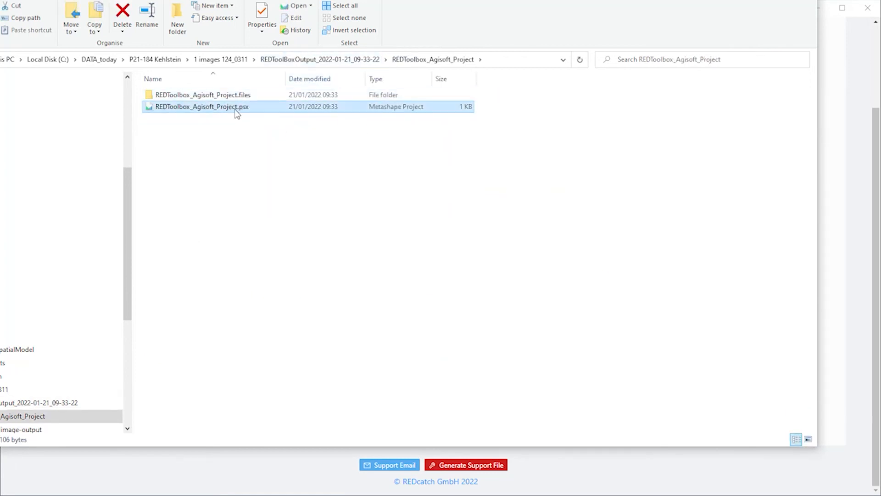
click(318, 58)
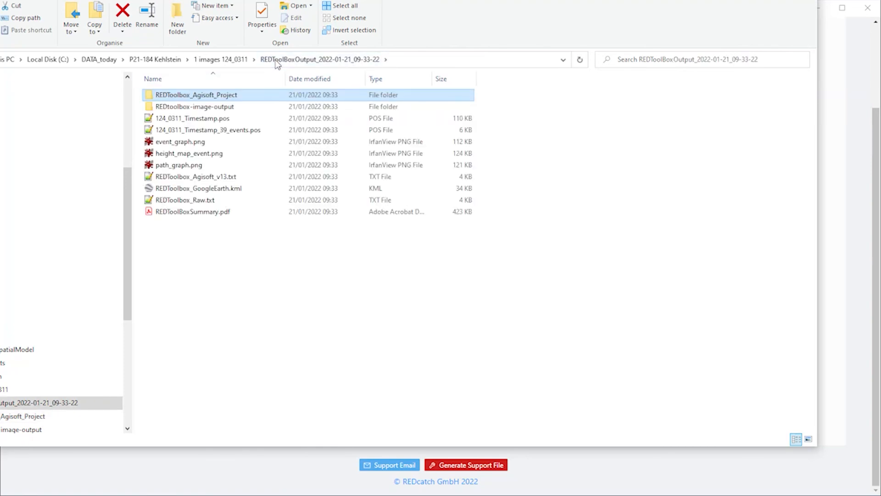
mouse_move(334, 288)
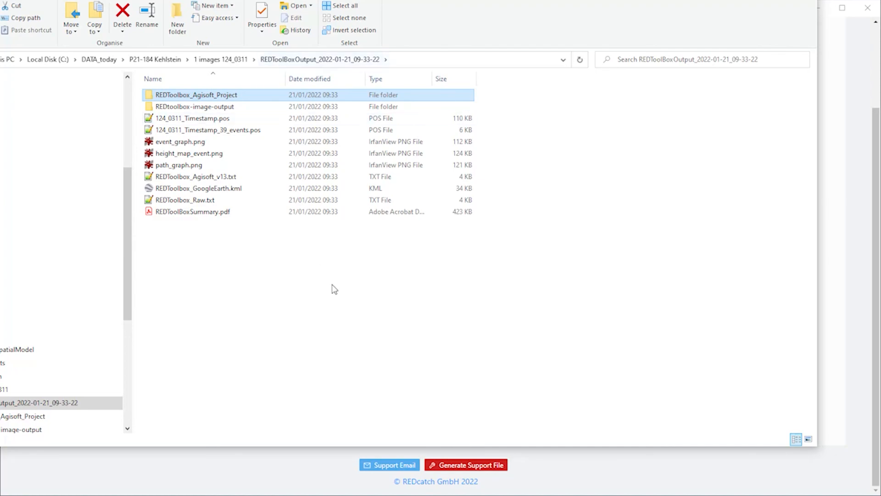